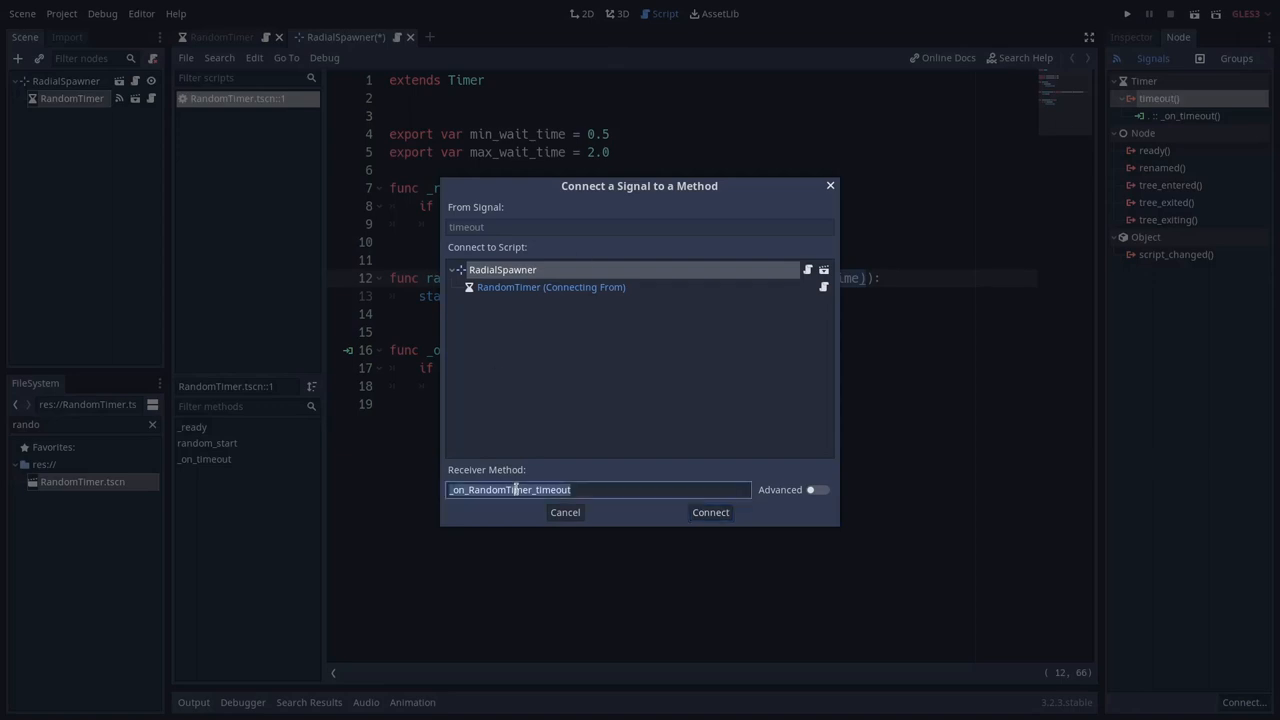
Connect RandomTimer's timeout signal to _on_RandomTimer_timeout on the RadialSpawner script.
left_click(564, 512)
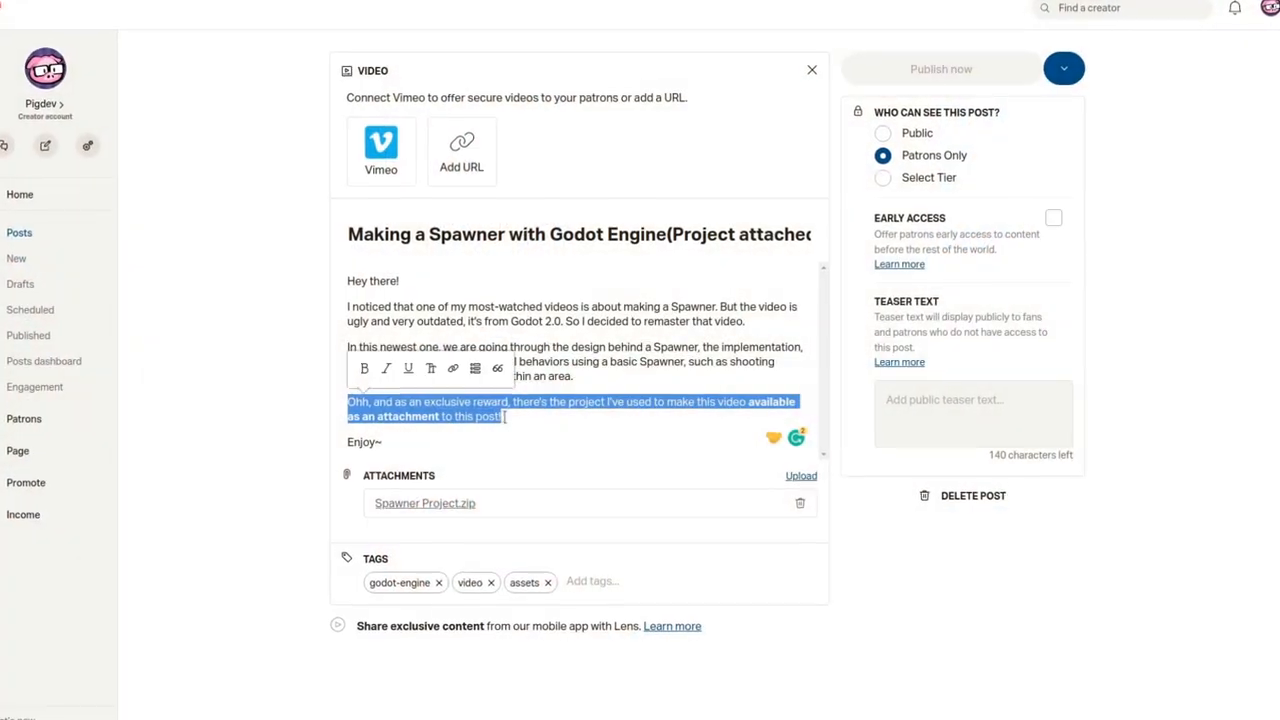
left_click(800, 476)
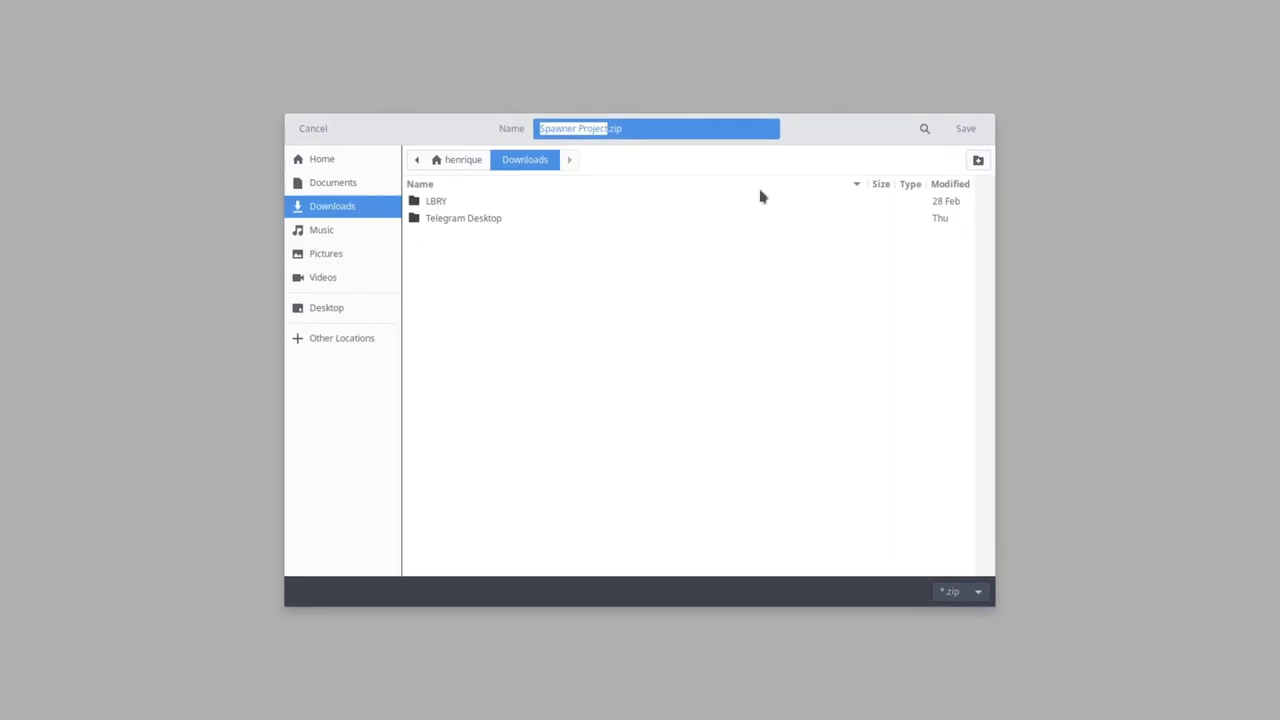
left_click(964, 128)
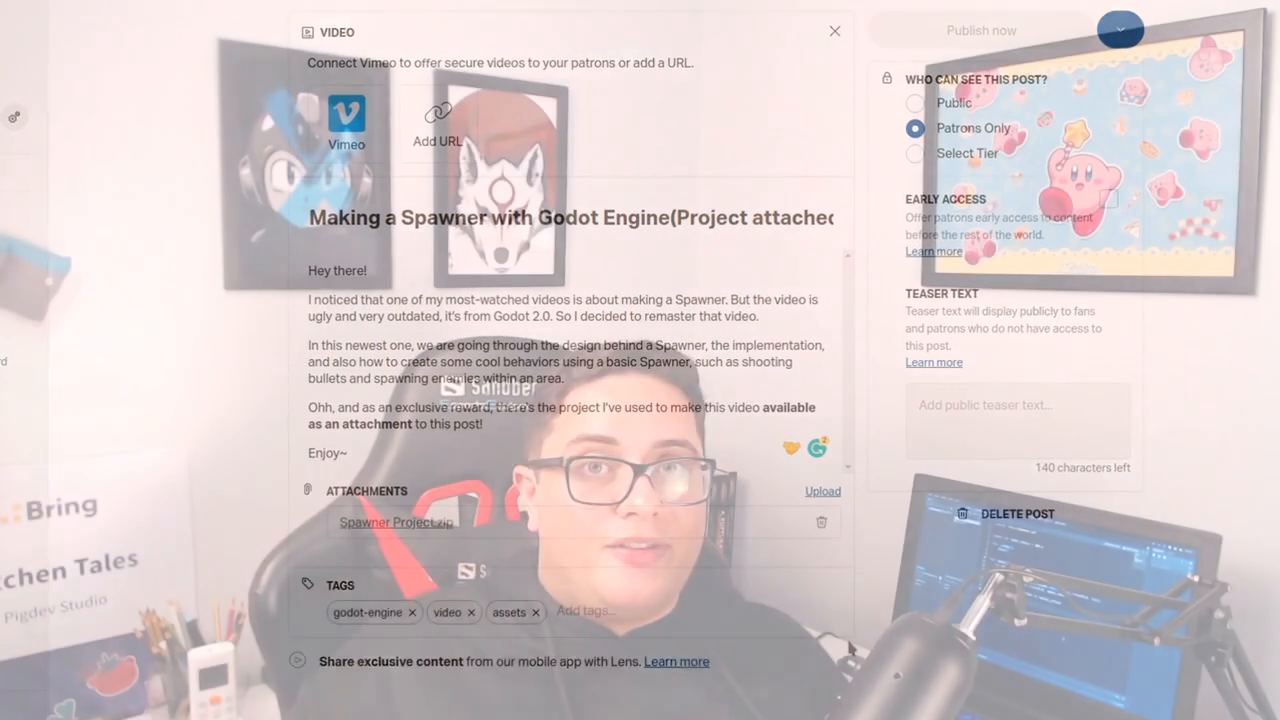